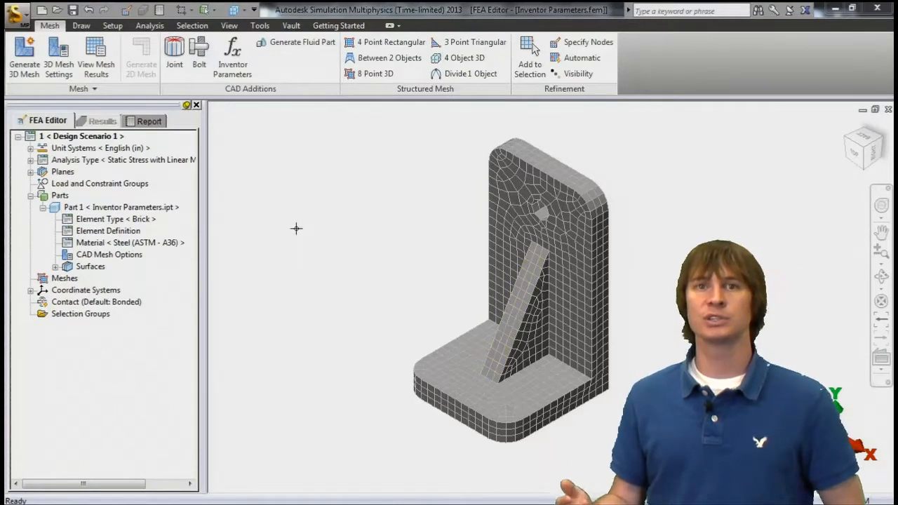
Switch selection to vertices, adjust options on a picked bracket spot, and return to Mesh
{"action": "left_click", "coordinate": [192, 25]}
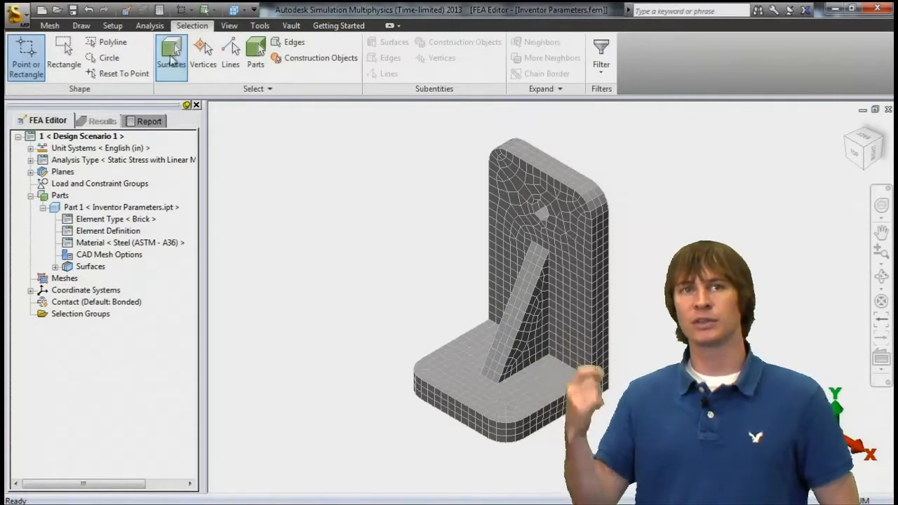
{"action": "left_click", "coordinate": [202, 53]}
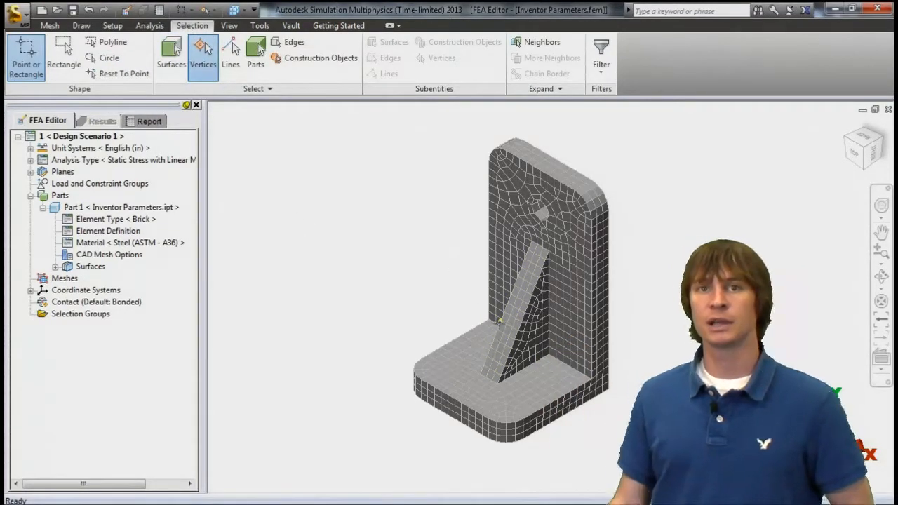
{"action": "right_click", "coordinate": [499, 321]}
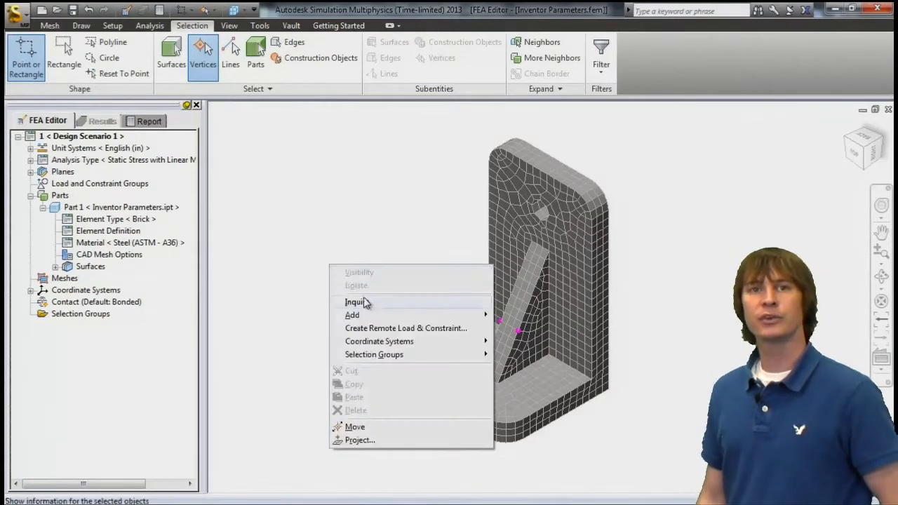
{"action": "left_click", "coordinate": [354, 301]}
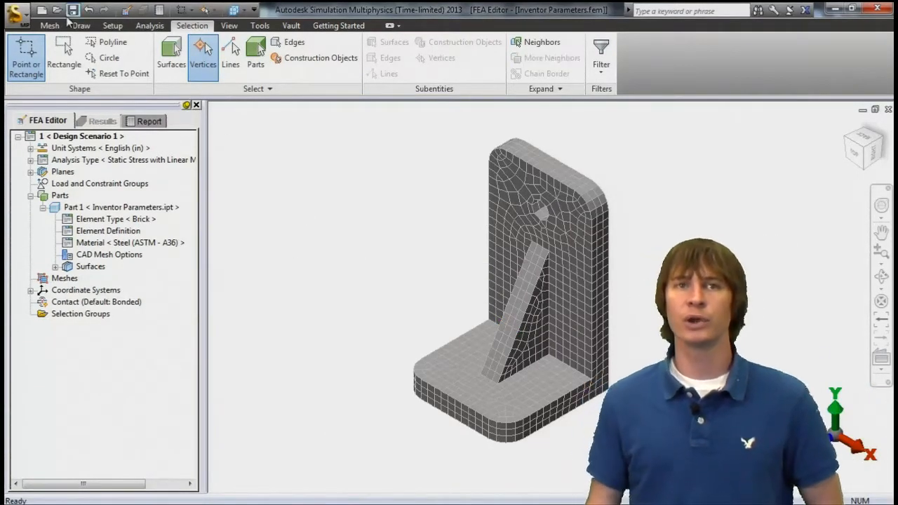
{"action": "left_click", "coordinate": [49, 25]}
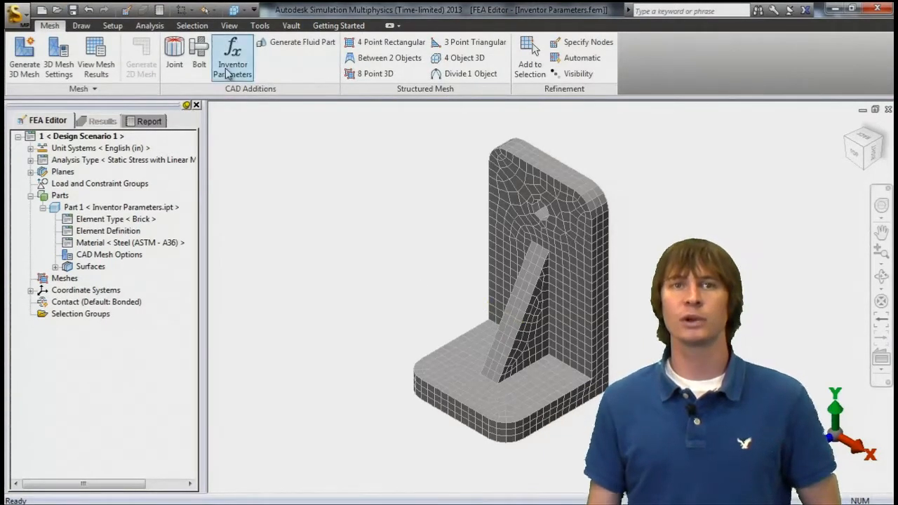
Set Extrusion3's BraceThickness Inventor parameter to 9 in and update the model
{"action": "left_click", "coordinate": [233, 56]}
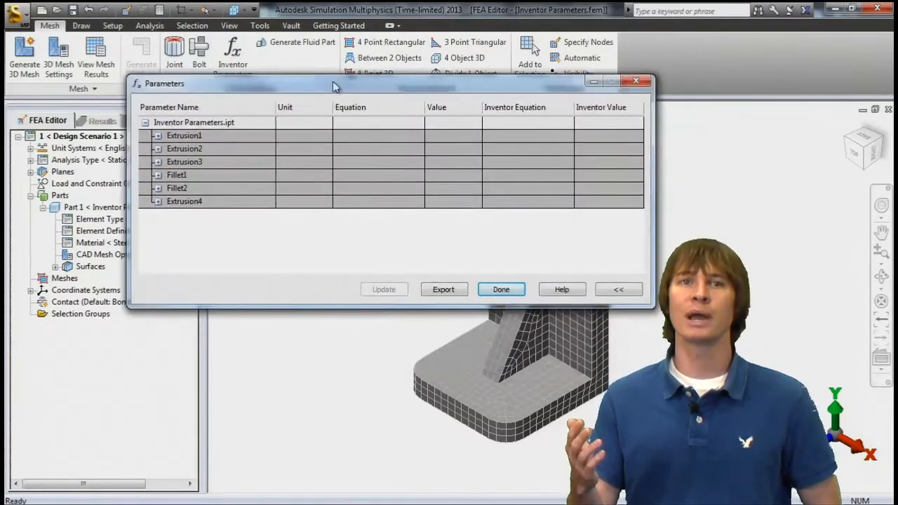
{"action": "left_click", "coordinate": [158, 161]}
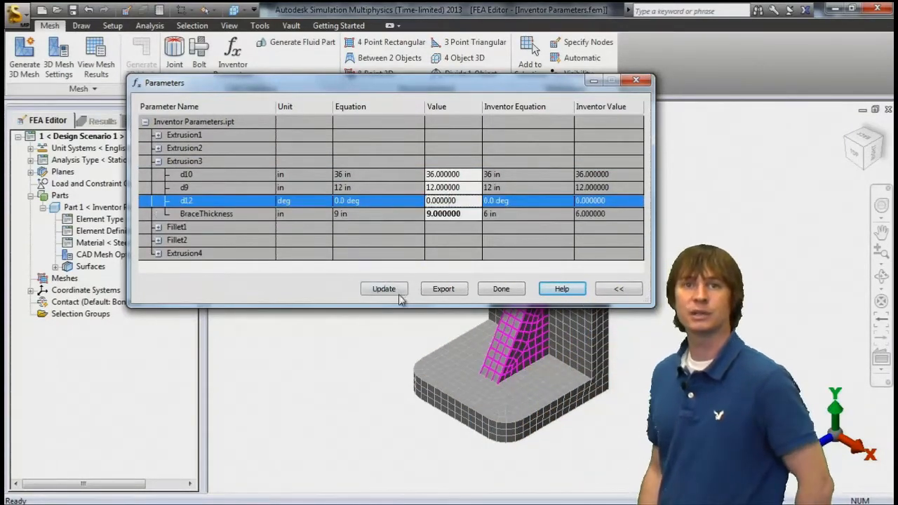
{"action": "left_click", "coordinate": [385, 289]}
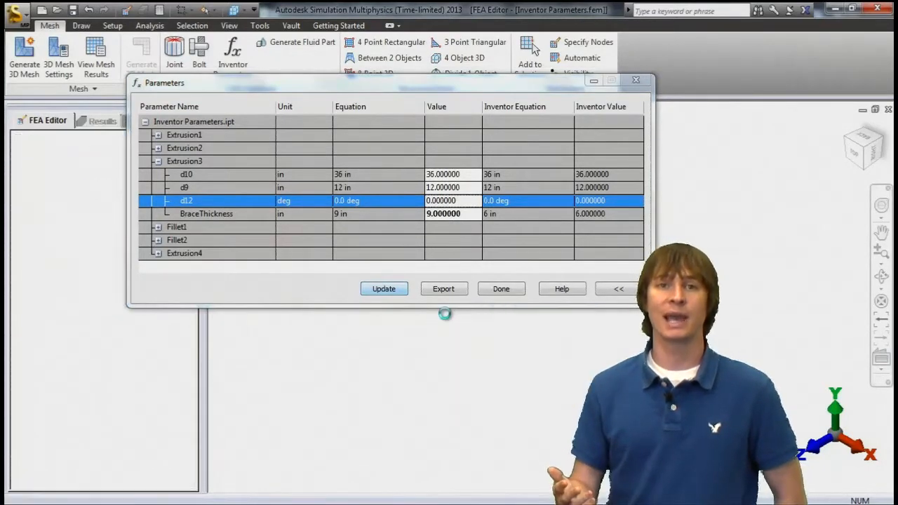
{"action": "left_click", "coordinate": [501, 289]}
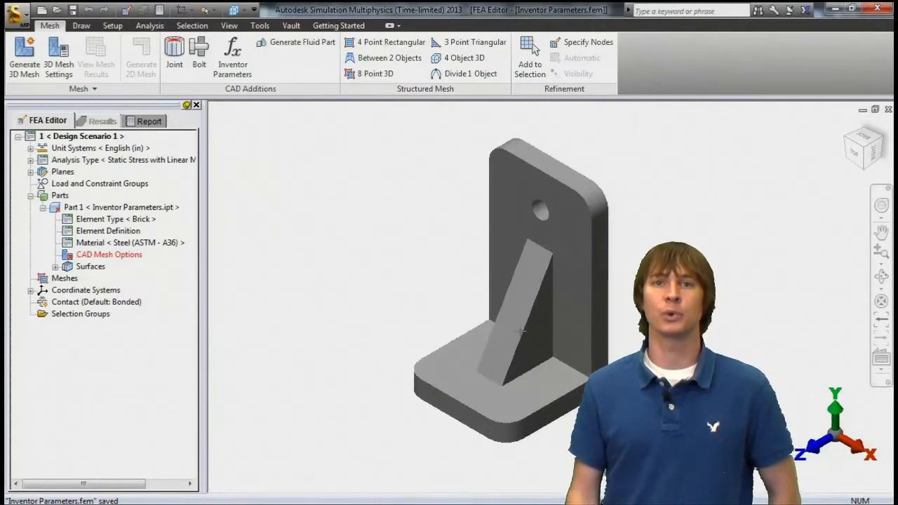
Generate the 3D mesh on the thicker bracket and decline the meshing results report
{"action": "left_click", "coordinate": [23, 56]}
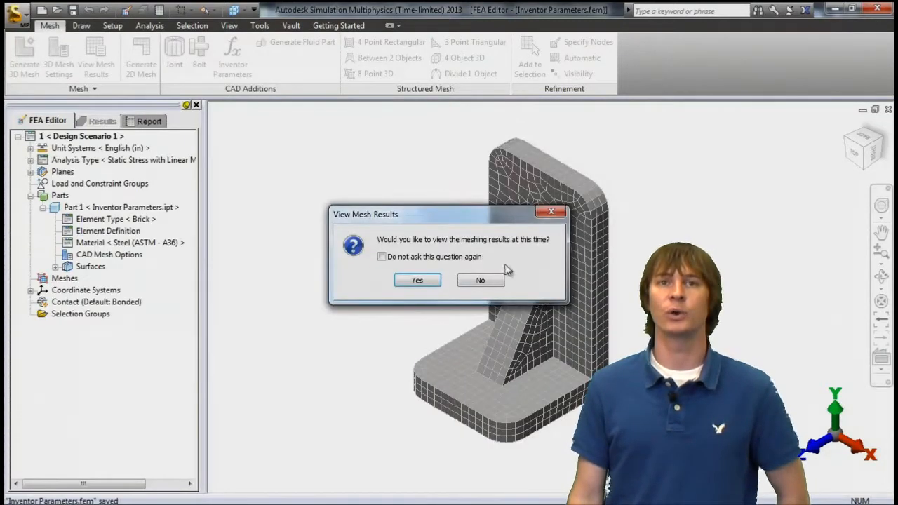
{"action": "left_click", "coordinate": [480, 281]}
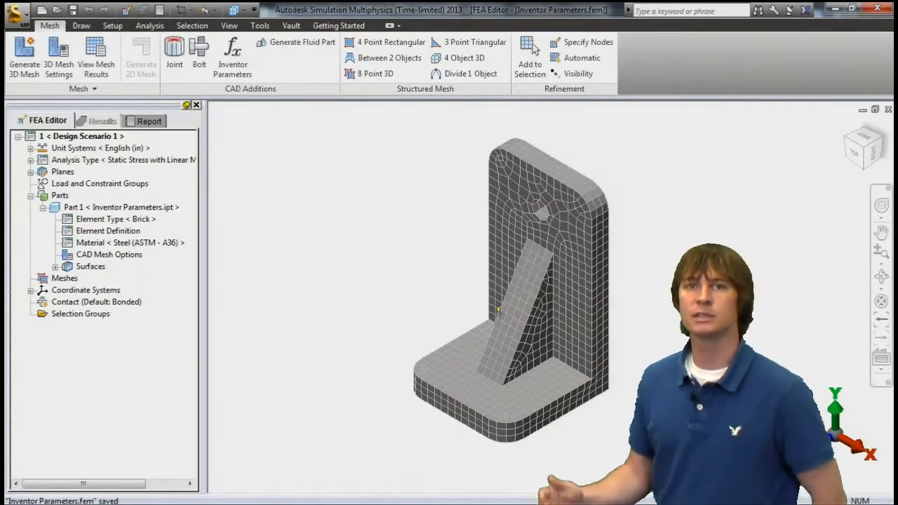